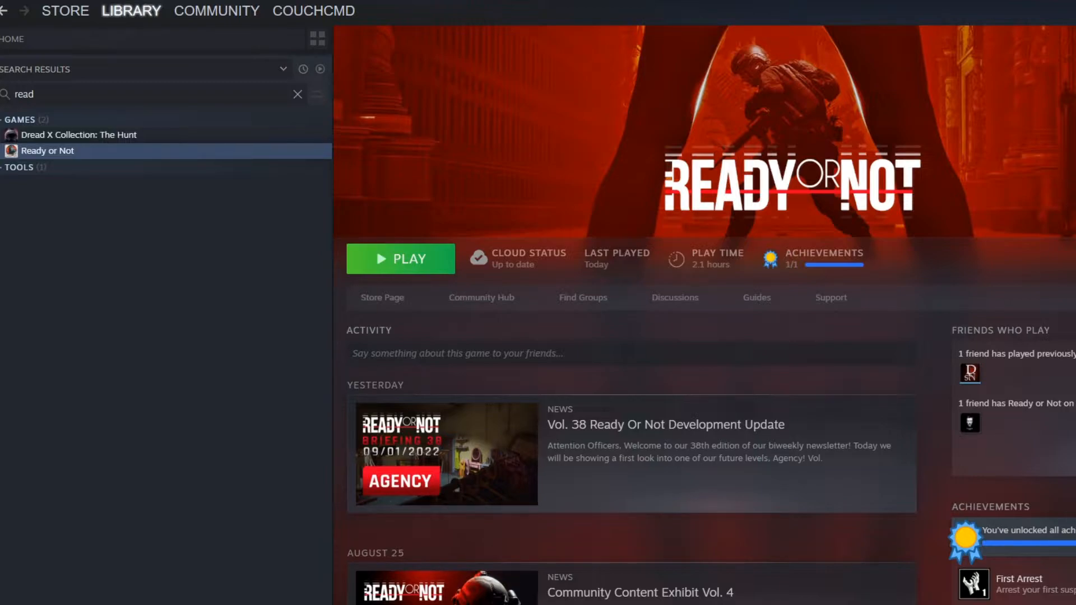
pyautogui.moveTo(543, 565)
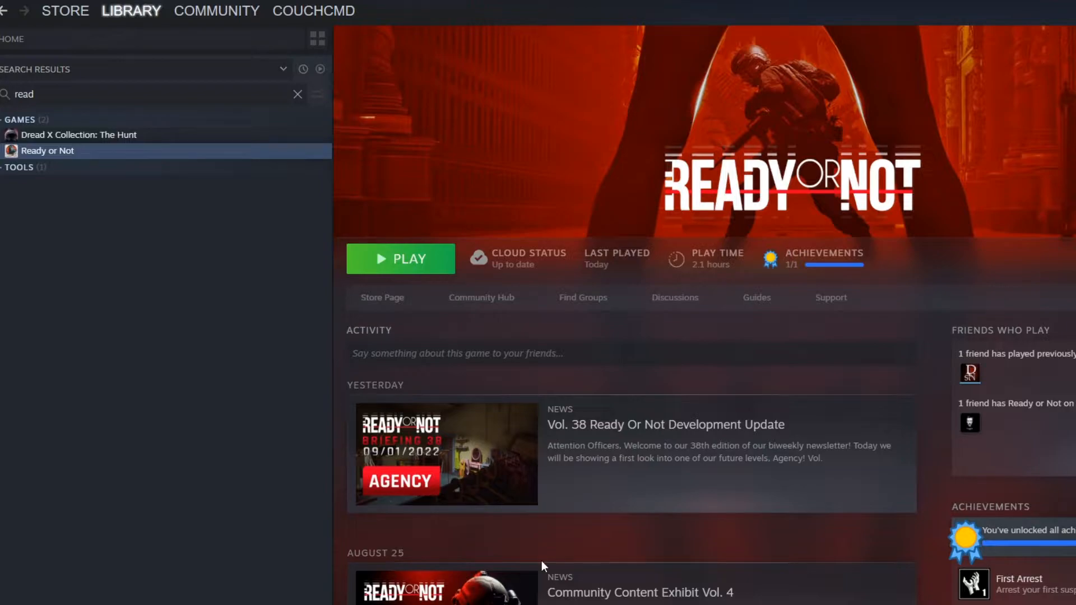
# Step: Browse Ready or Not's local install files from its library context menu
pyautogui.rightClick(47, 150)
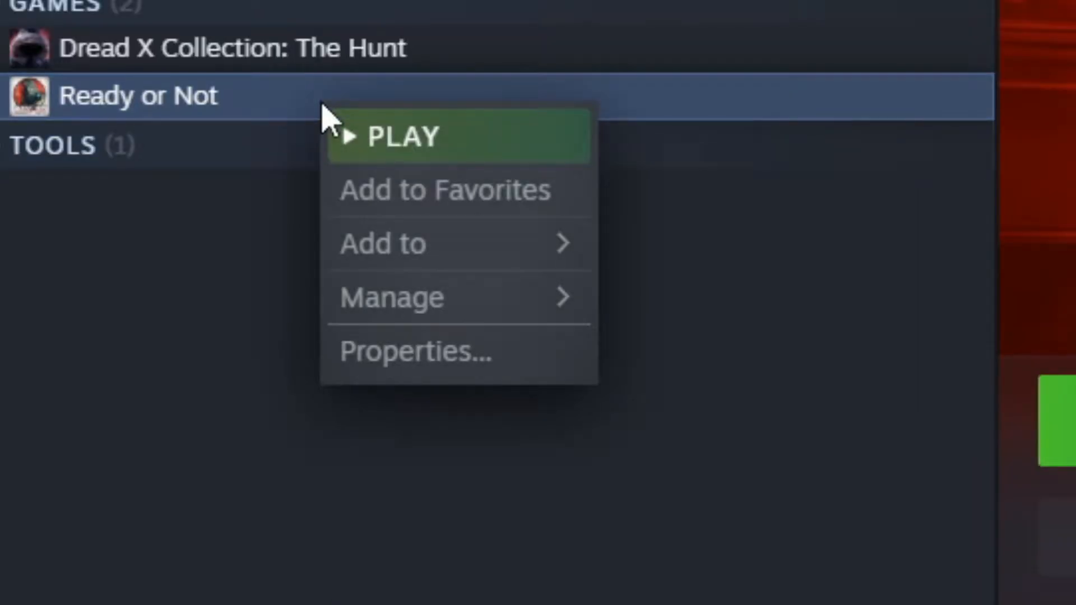
pyautogui.moveTo(390, 296)
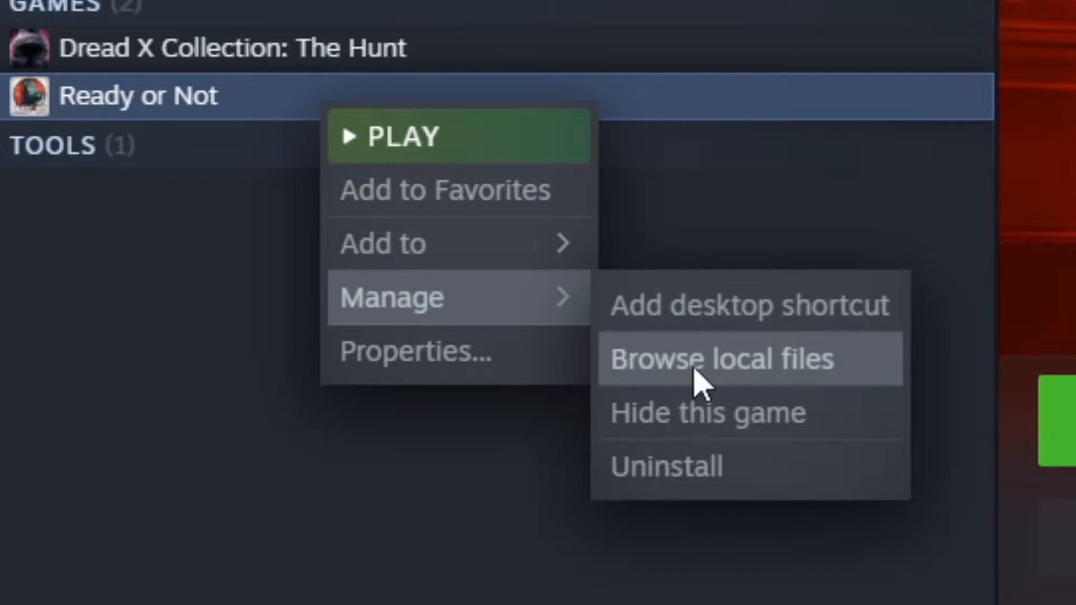
pyautogui.click(721, 358)
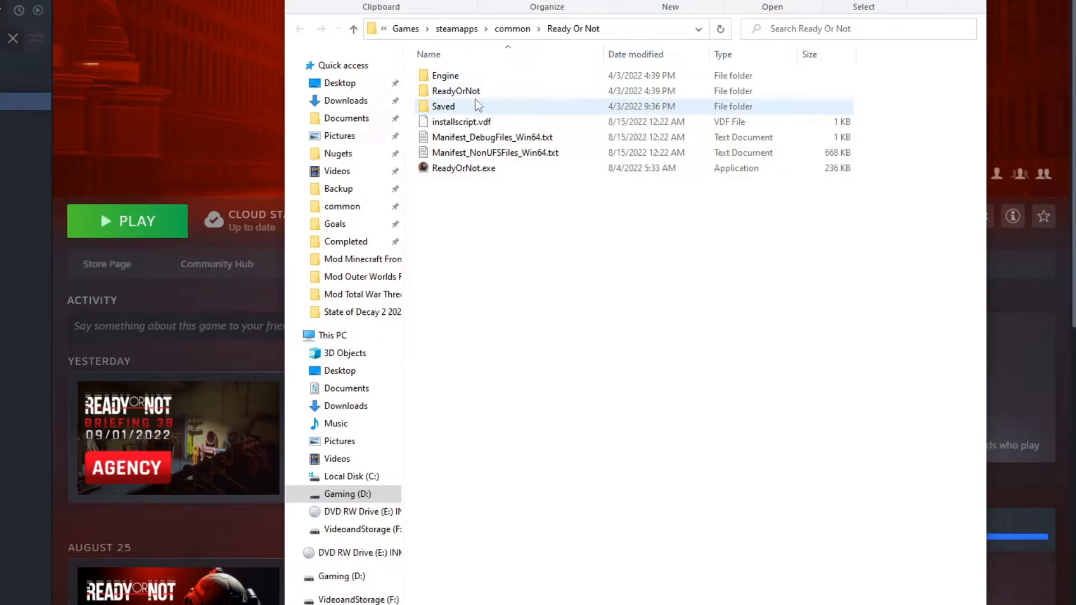
# Step: Navigate into ReadyOrNot, Content, then Paks in the install folder
pyautogui.click(456, 91)
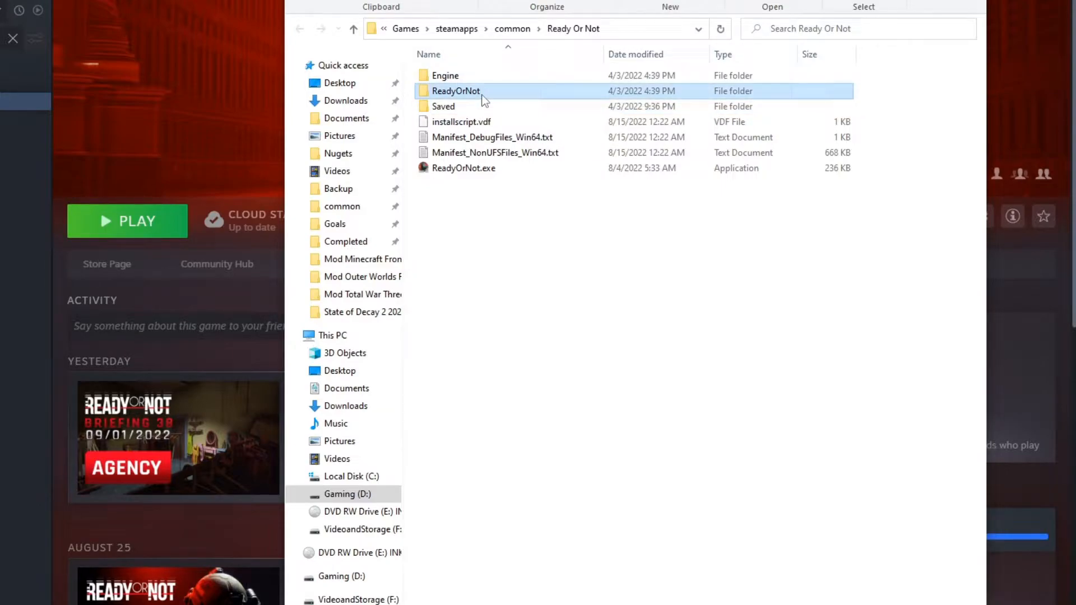
pyautogui.doubleClick(456, 91)
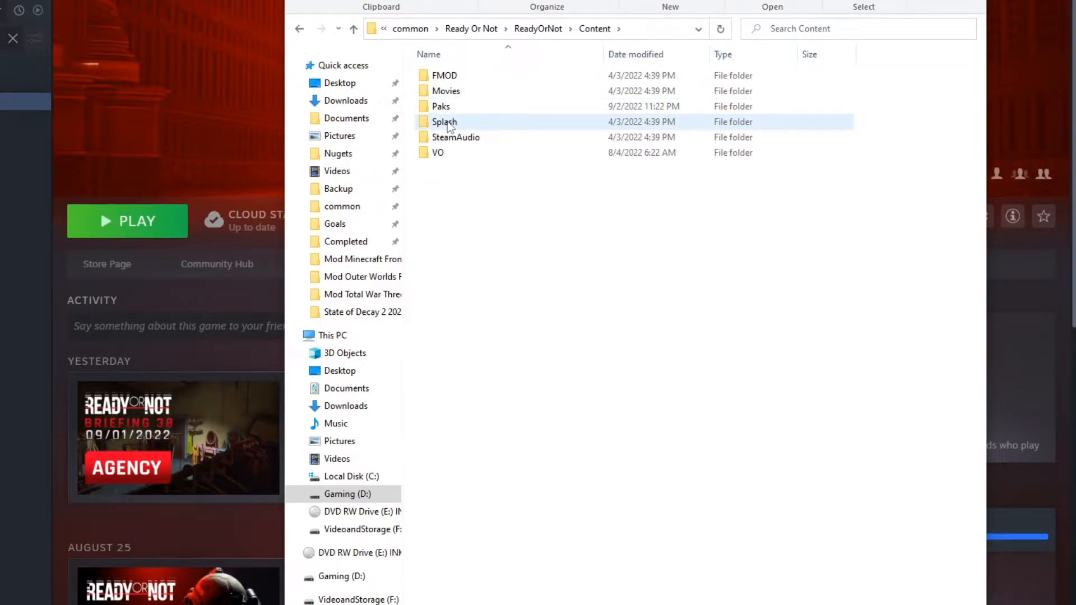
pyautogui.doubleClick(441, 107)
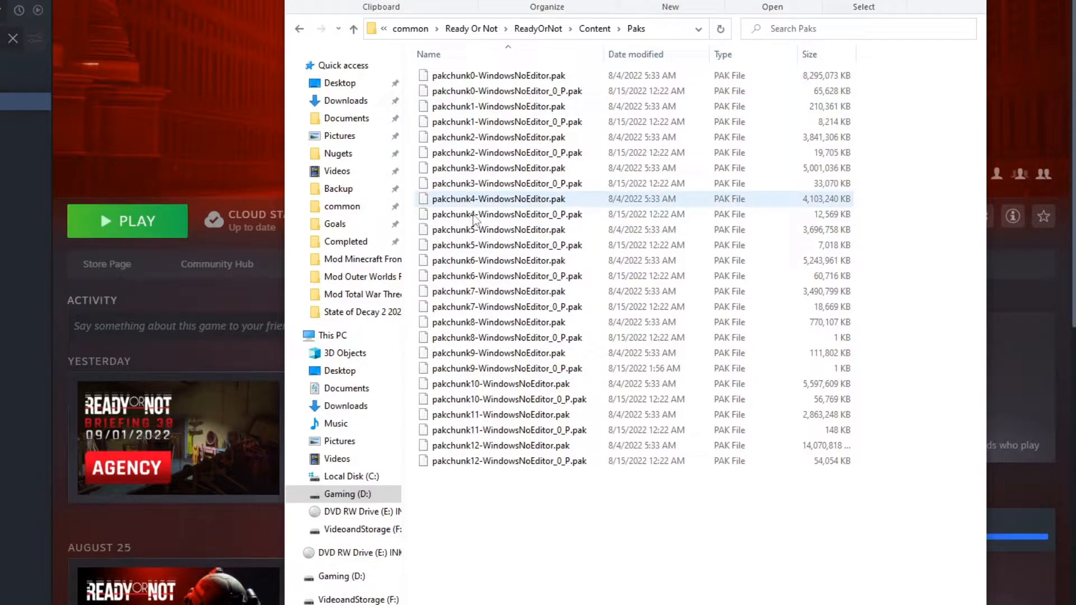
pyautogui.click(507, 122)
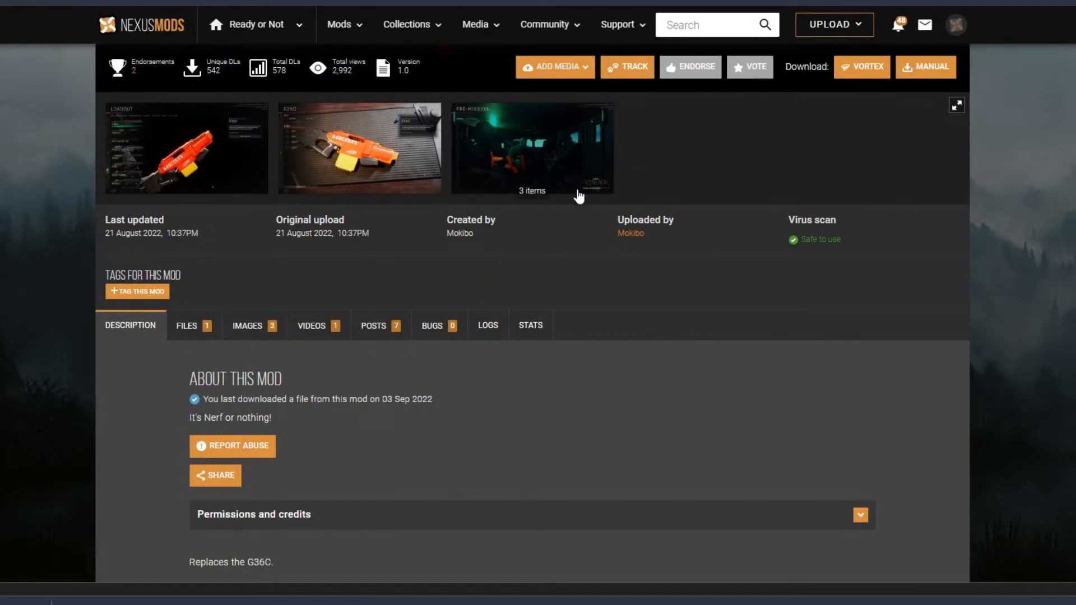
pyautogui.moveTo(721, 187)
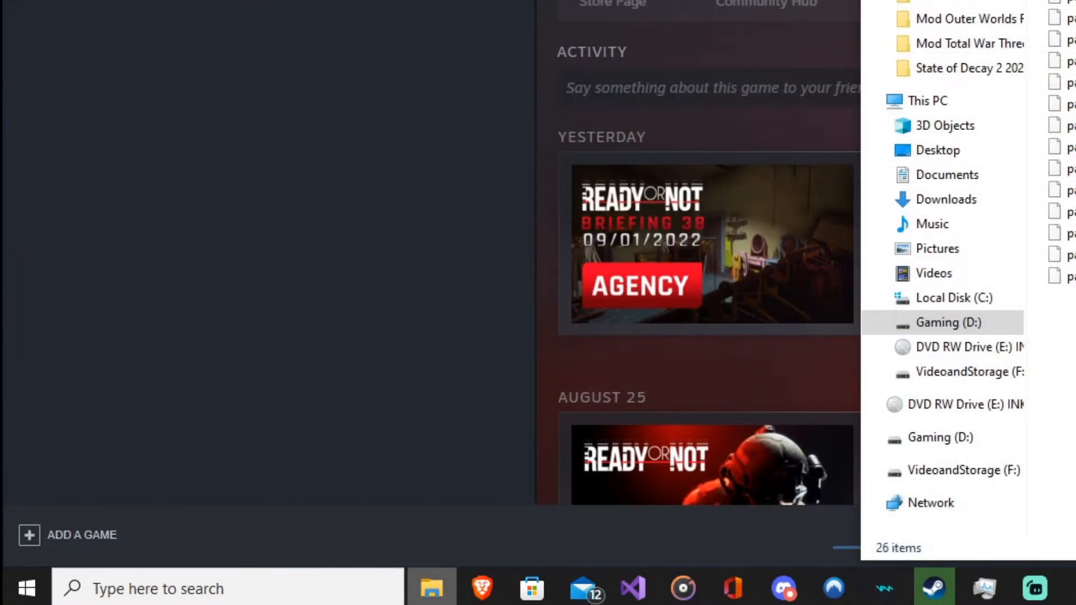
# Step: Find the MEGA Nerf Rifle archive in Downloads and show its context menu
pyautogui.write('dwon')
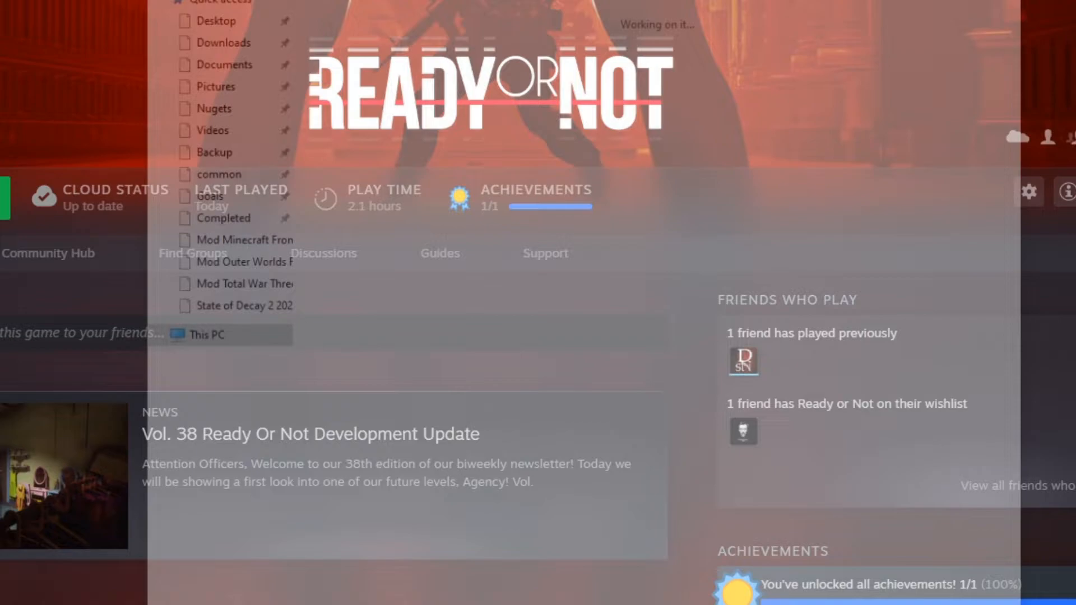
pyautogui.rightClick(425, 38)
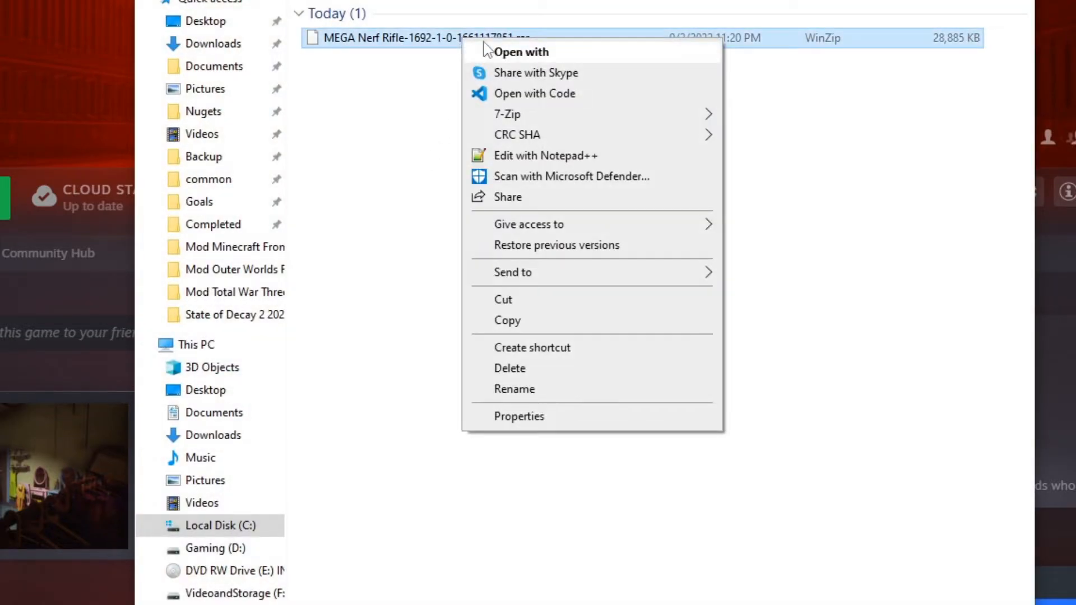
pyautogui.moveTo(580, 119)
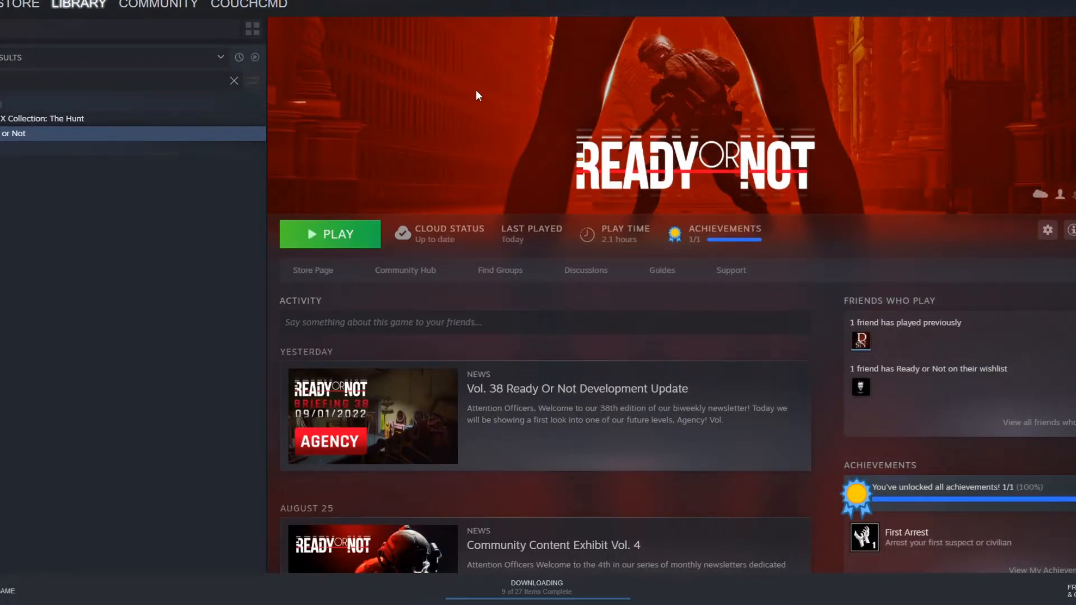
# Step: Launch Ready or Not with the DirectX 12 option
pyautogui.click(330, 234)
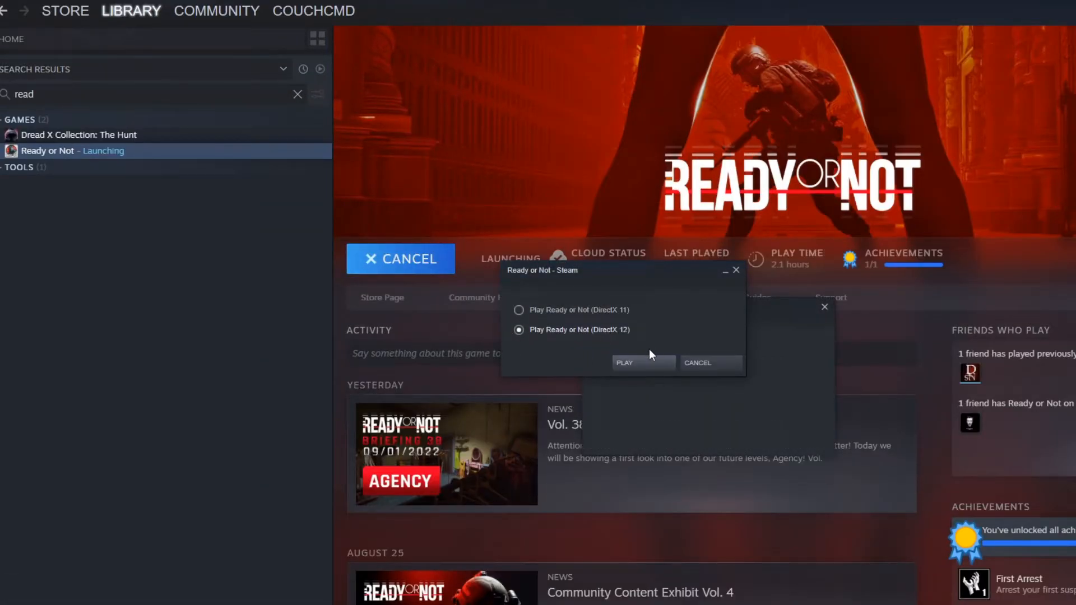
pyautogui.click(642, 363)
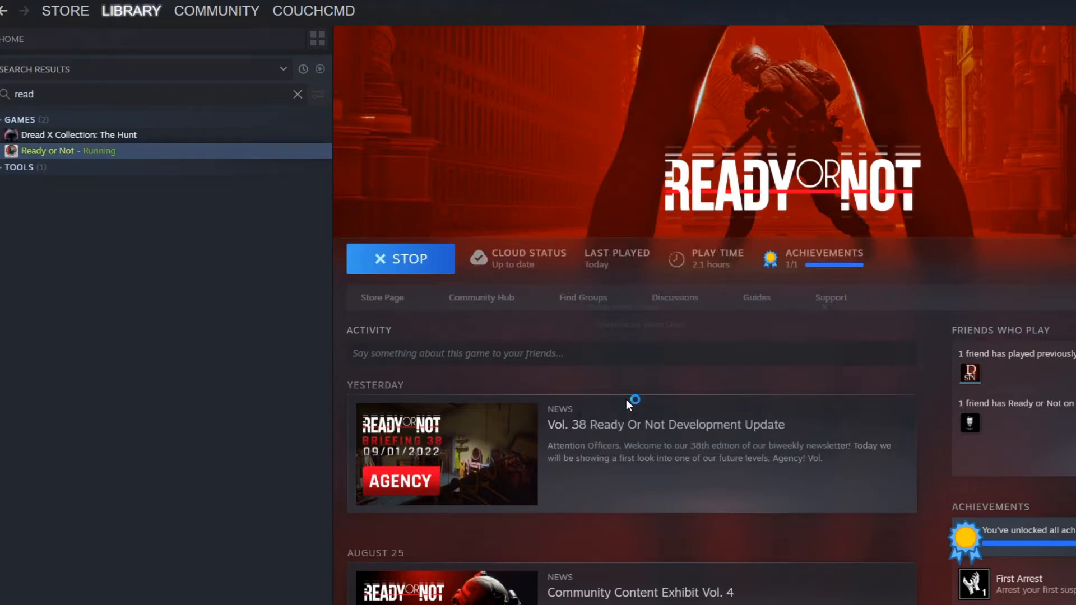